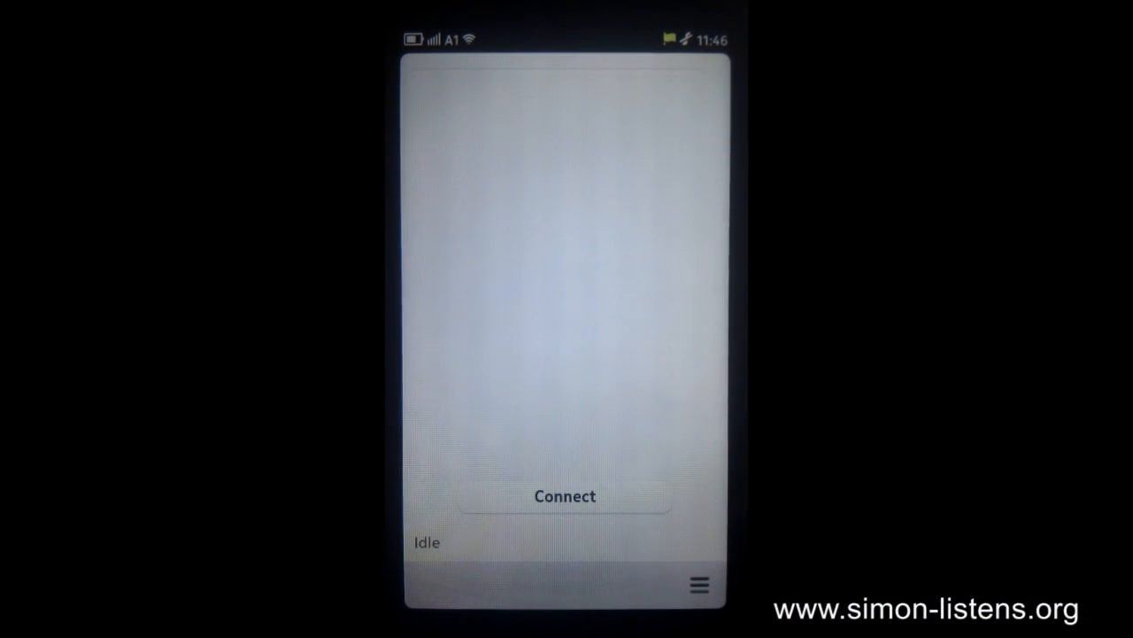
- Open Simone's settings from the menu to view host 192.168.0.100, port 4444
click(564, 496)
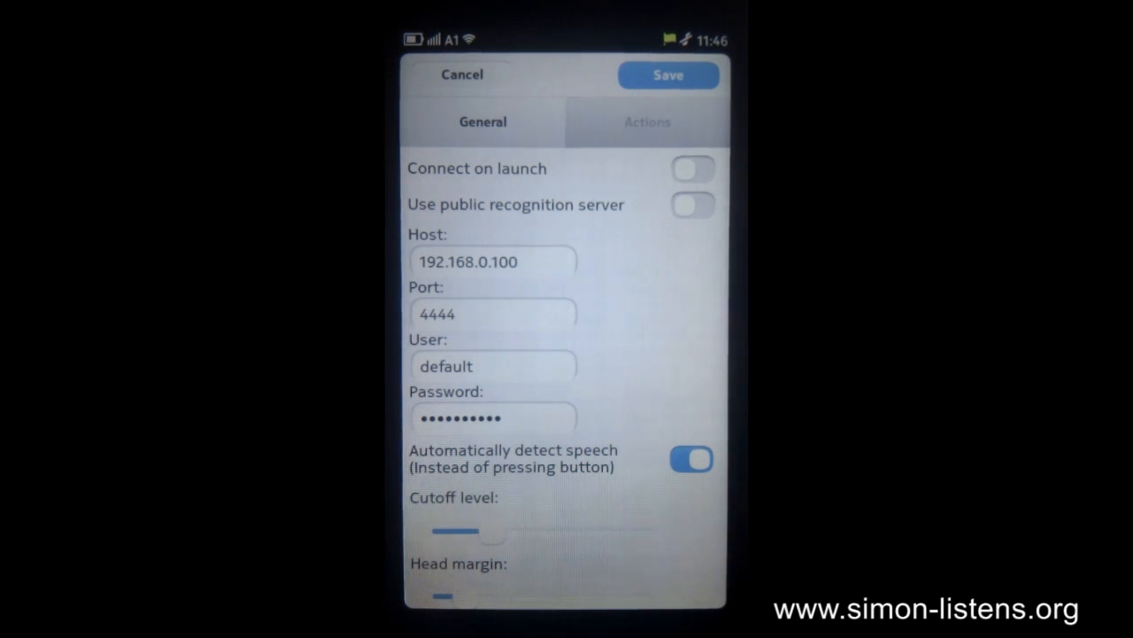
click(691, 204)
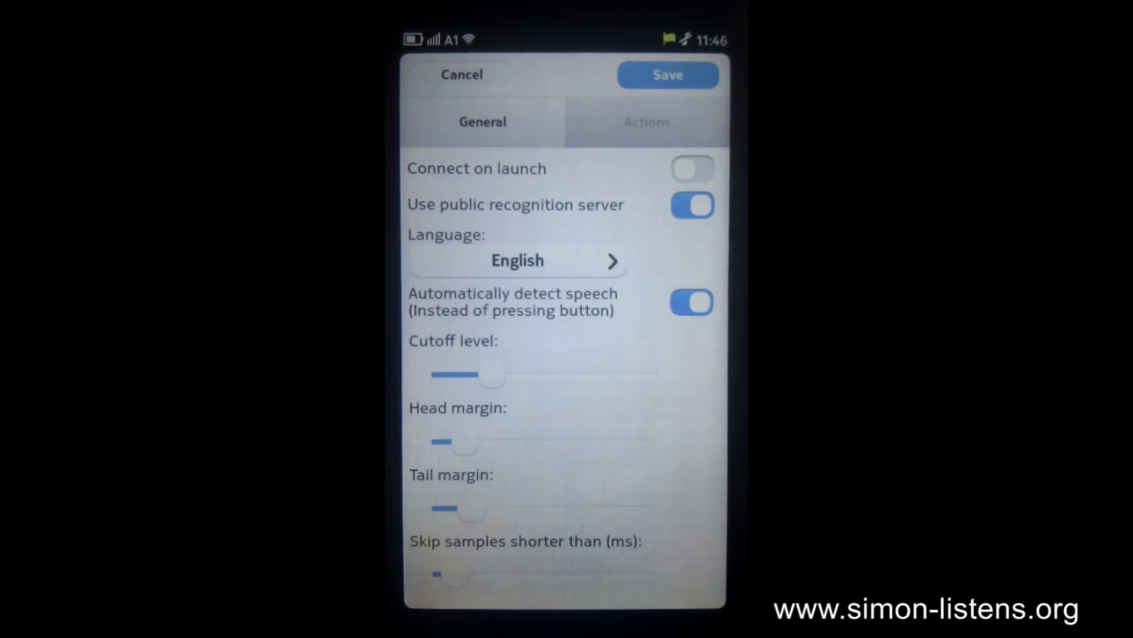
click(692, 205)
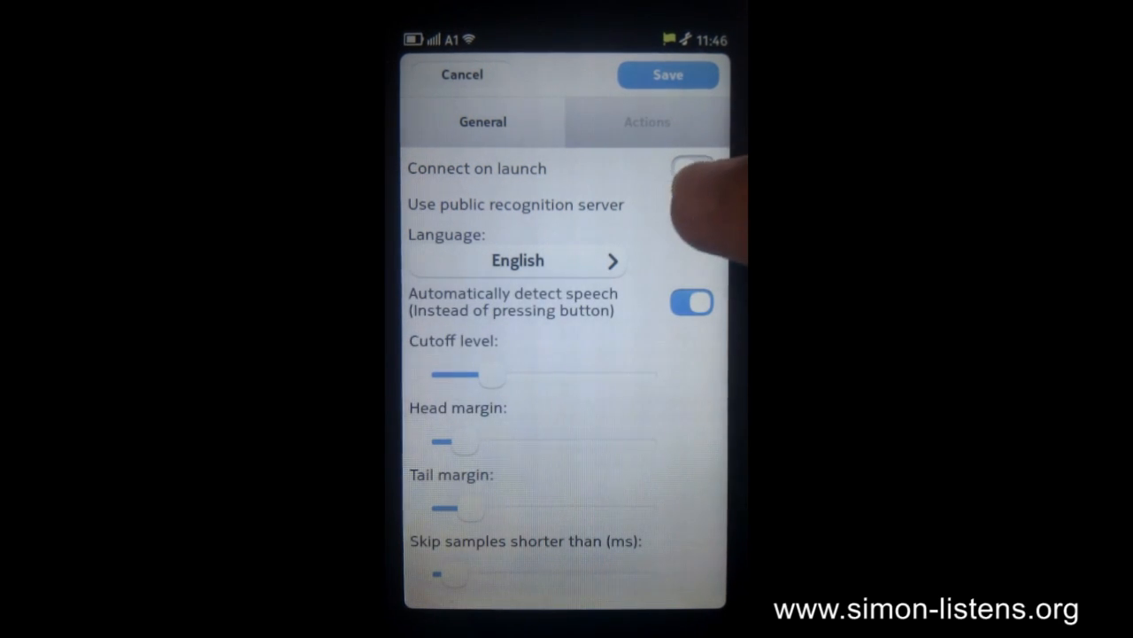
click(691, 204)
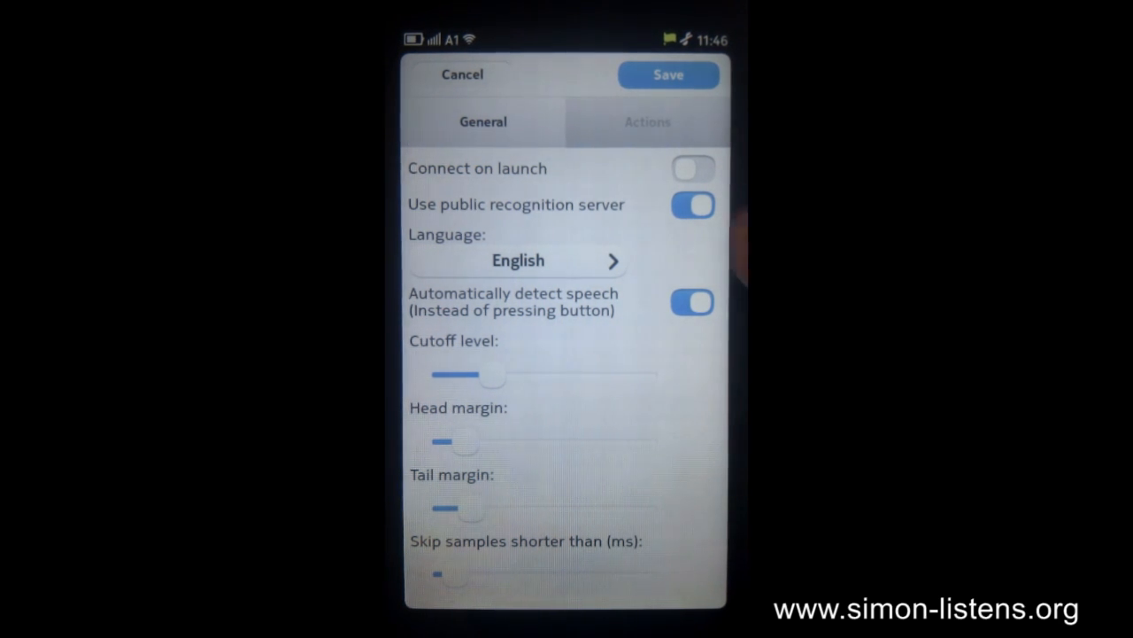
click(692, 205)
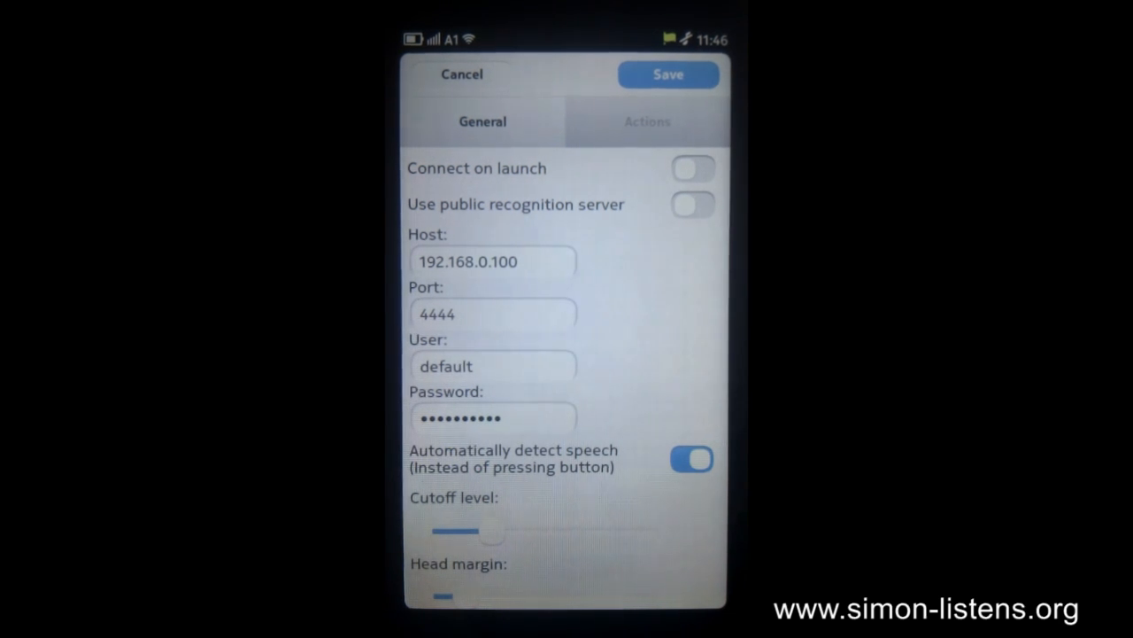
- Review the General settings, then switch to the Actions settings for contacts and navigation
scroll(down, 3)
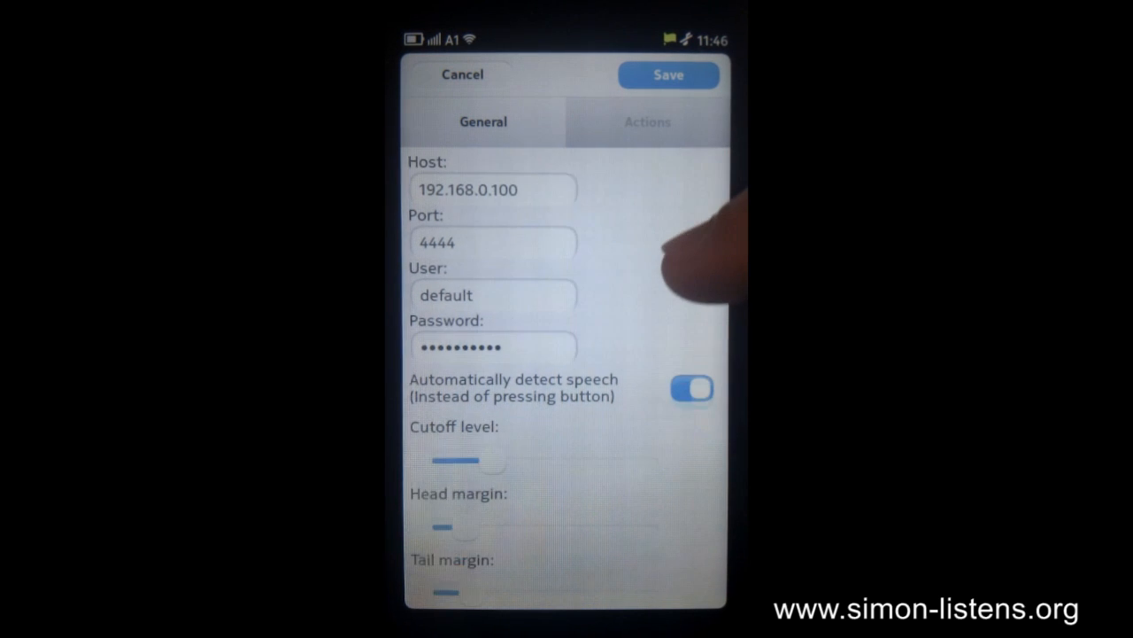
scroll(down, 3)
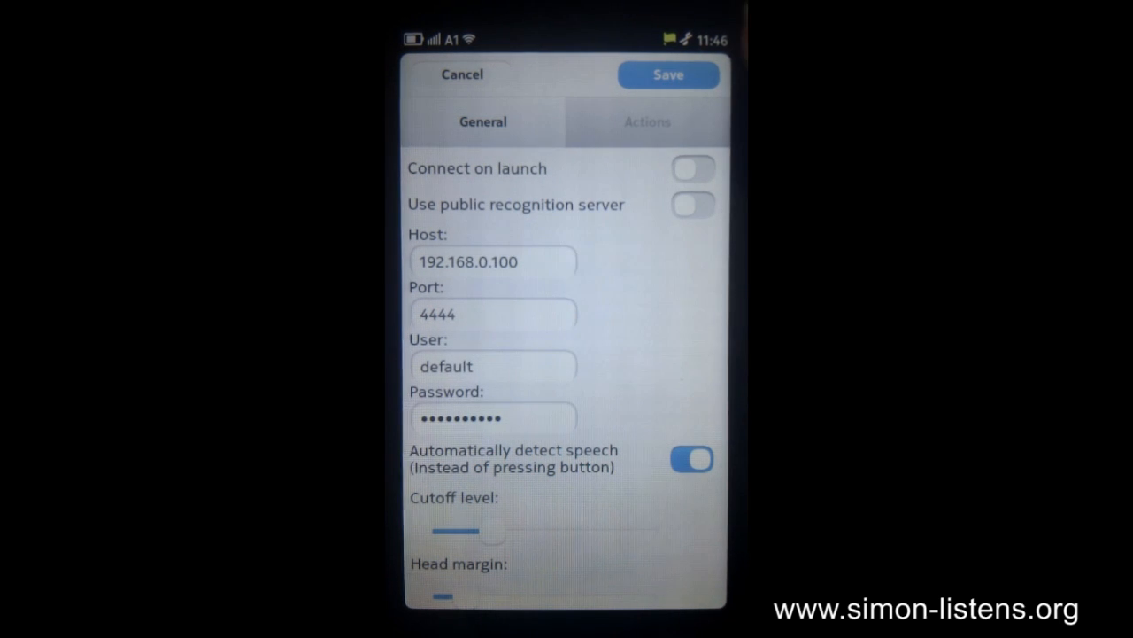
click(647, 121)
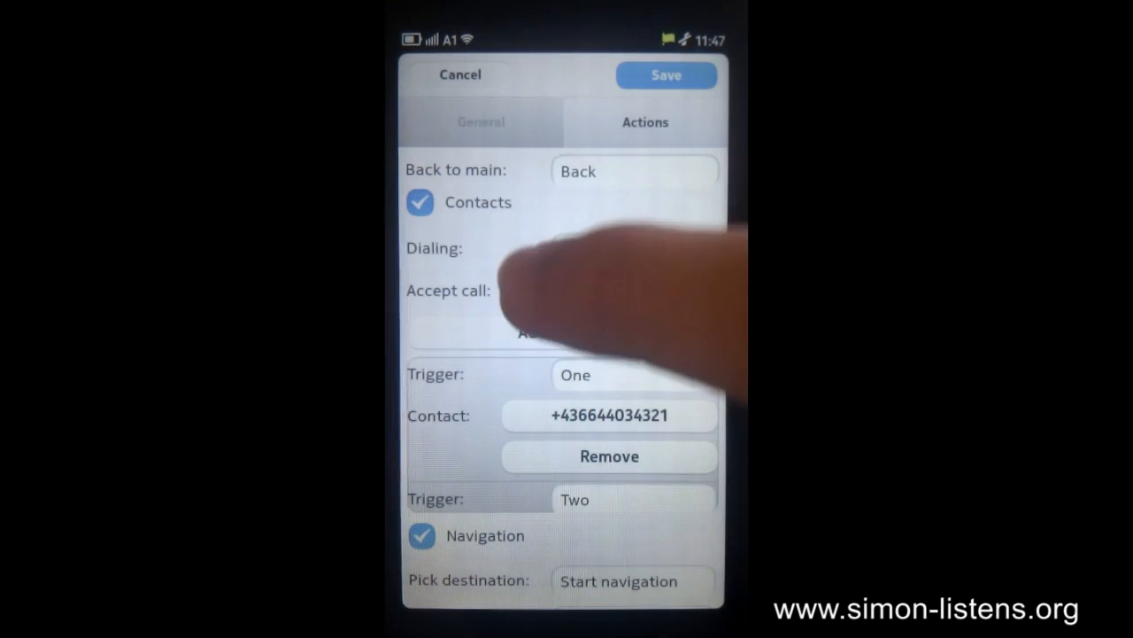
- Switch on 'Voice control of the device', leaving trigger One's contact unchanged
scroll(down, 3)
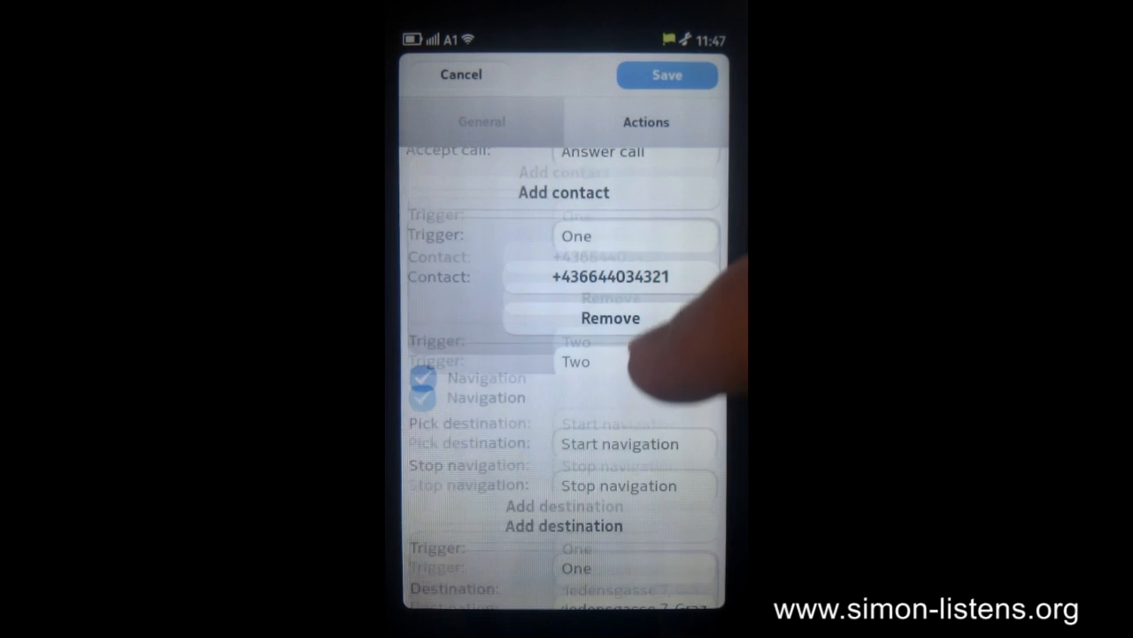
scroll(down, 3)
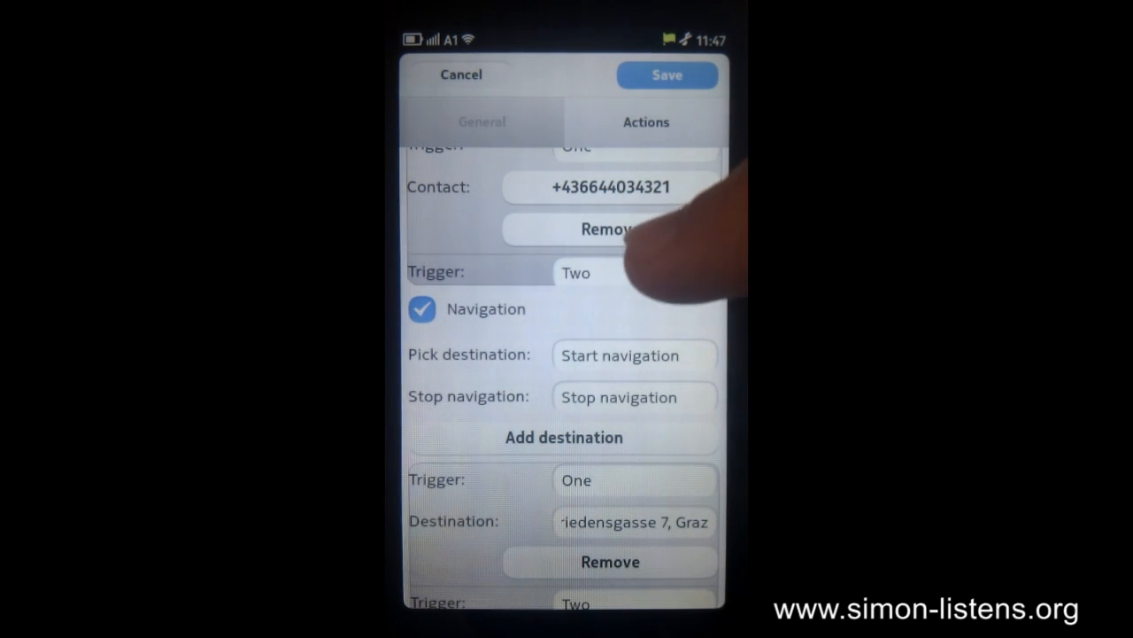
mouse_move(638, 310)
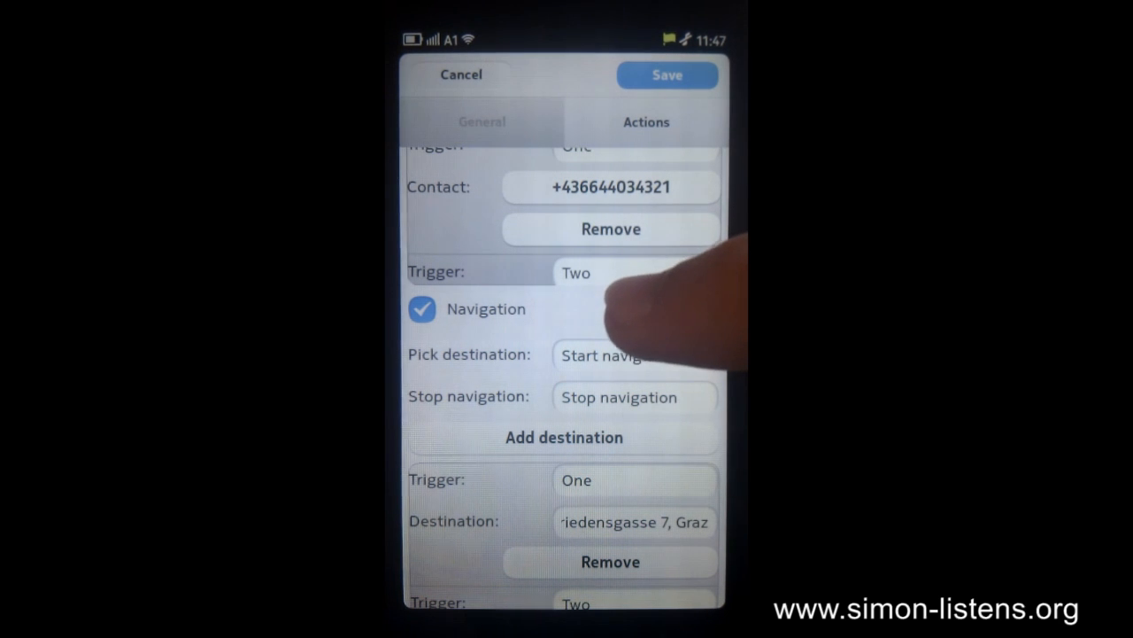
scroll(down, 3)
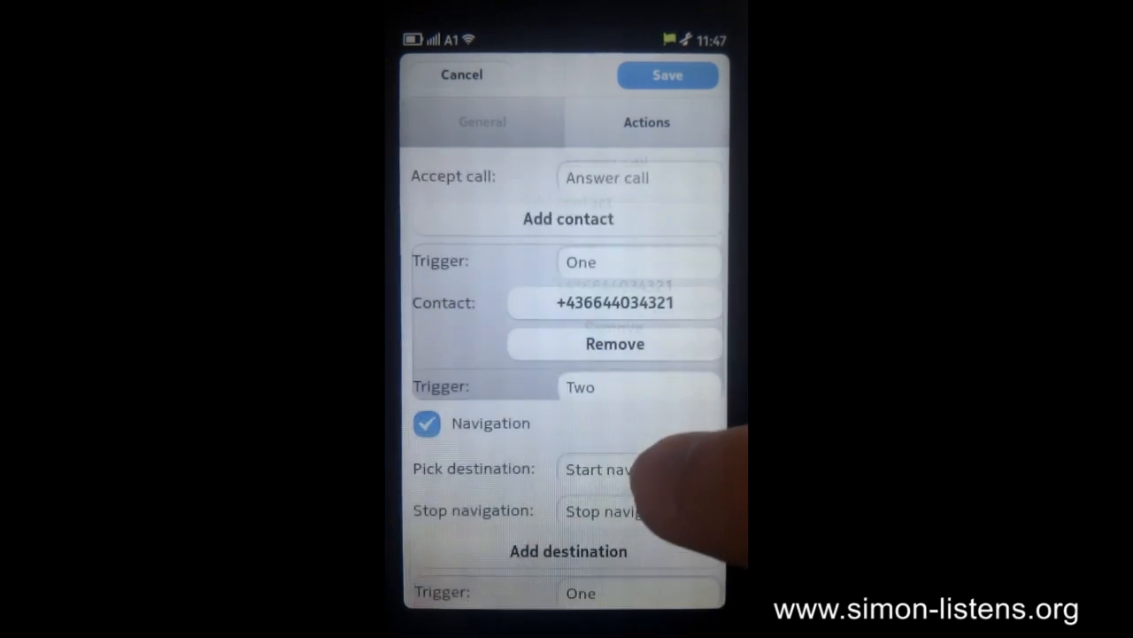
scroll(down, 3)
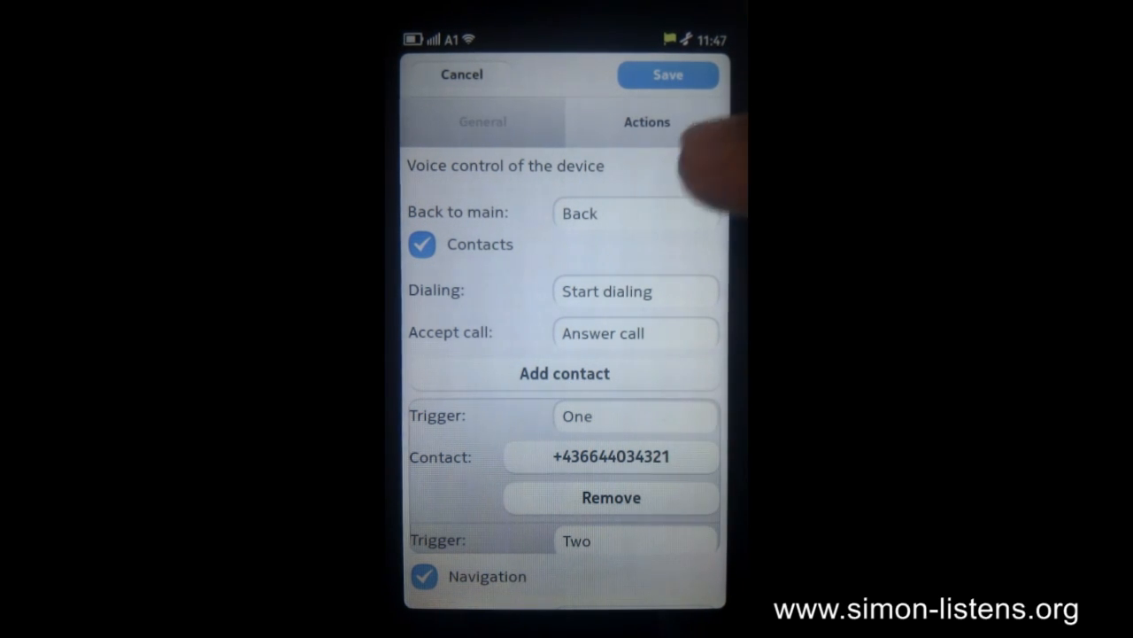
click(700, 166)
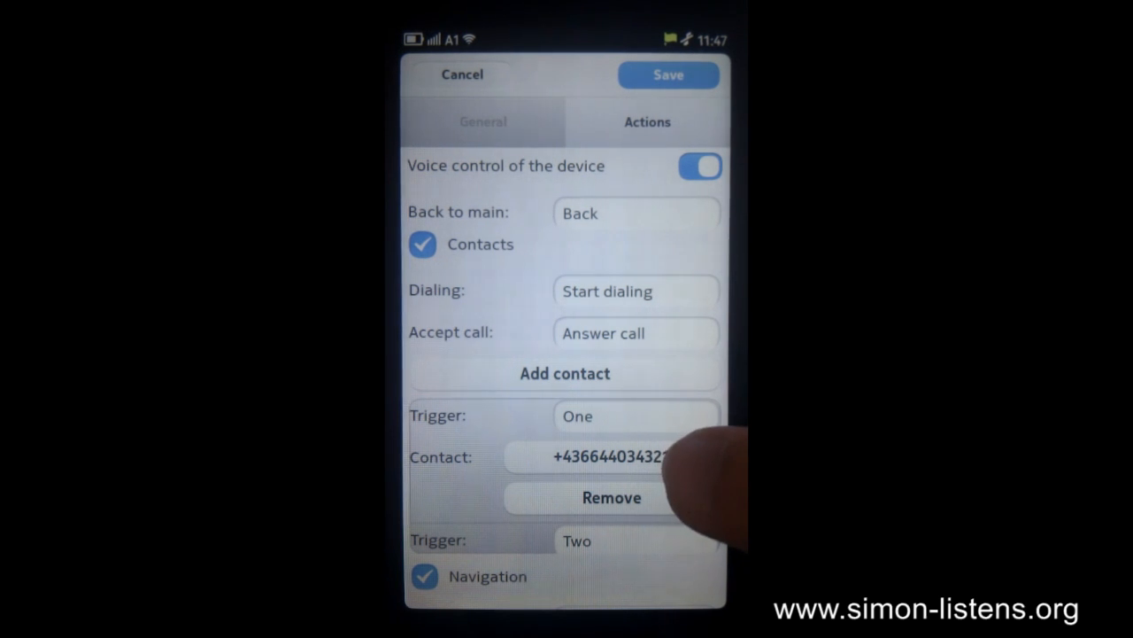
click(611, 456)
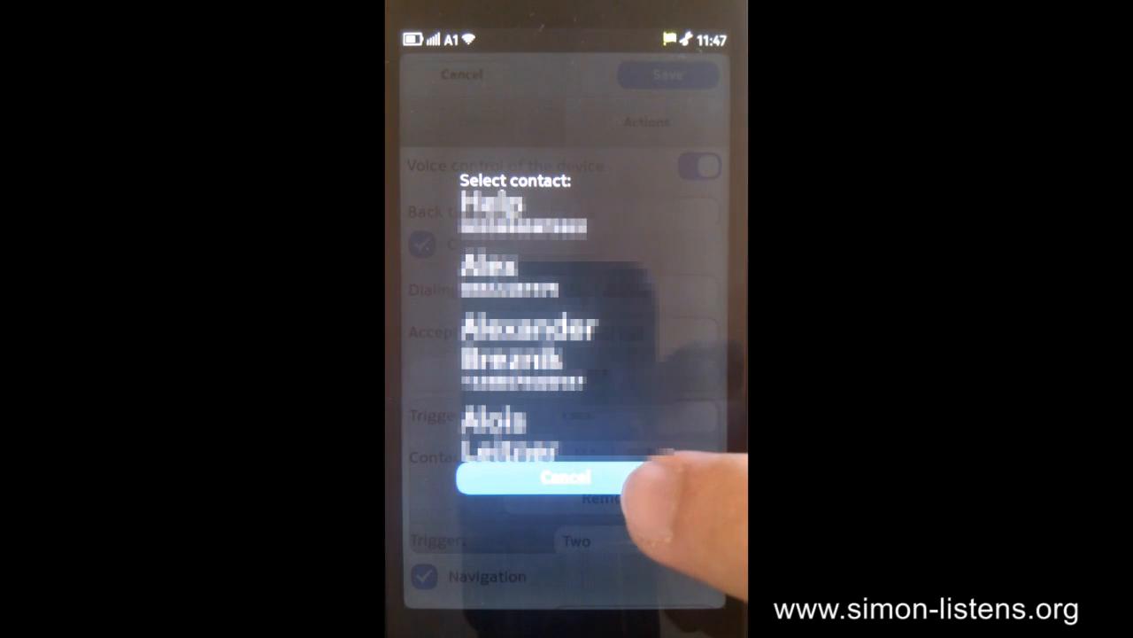
click(564, 479)
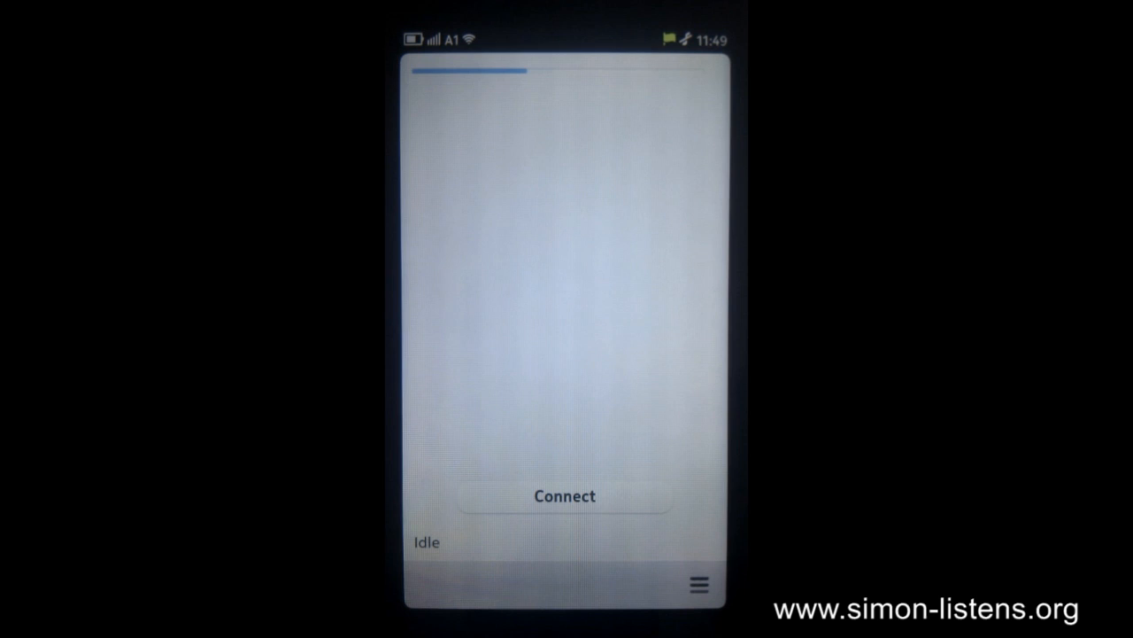
- Connect Simone to the Simon recognition server
click(565, 496)
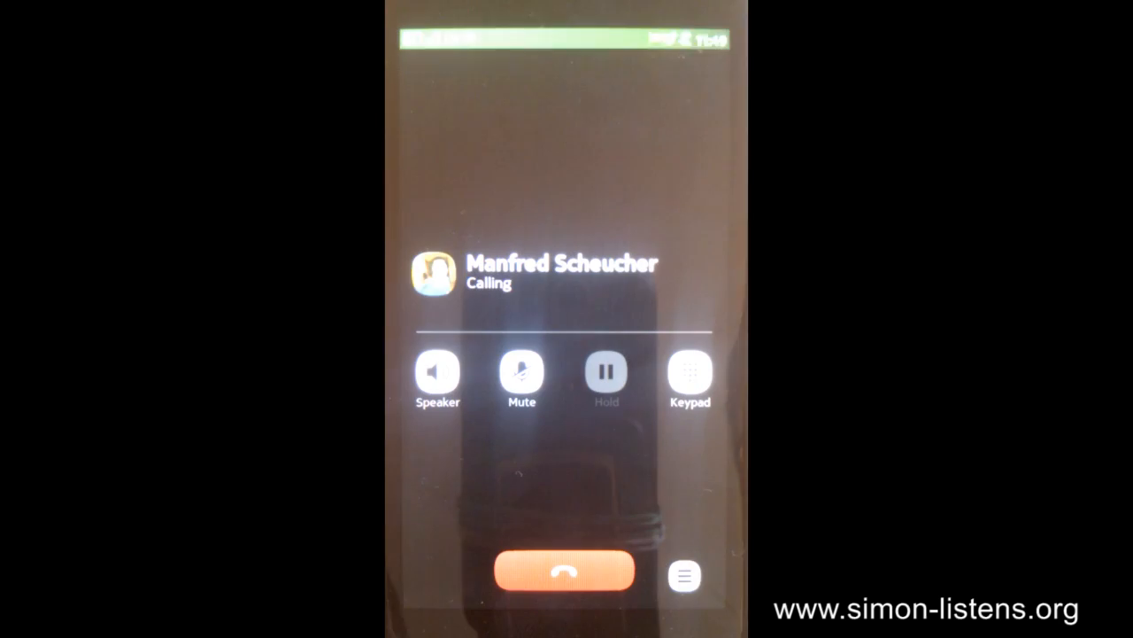
- Hang up the outgoing call, then disconnect from the recognition server
click(561, 571)
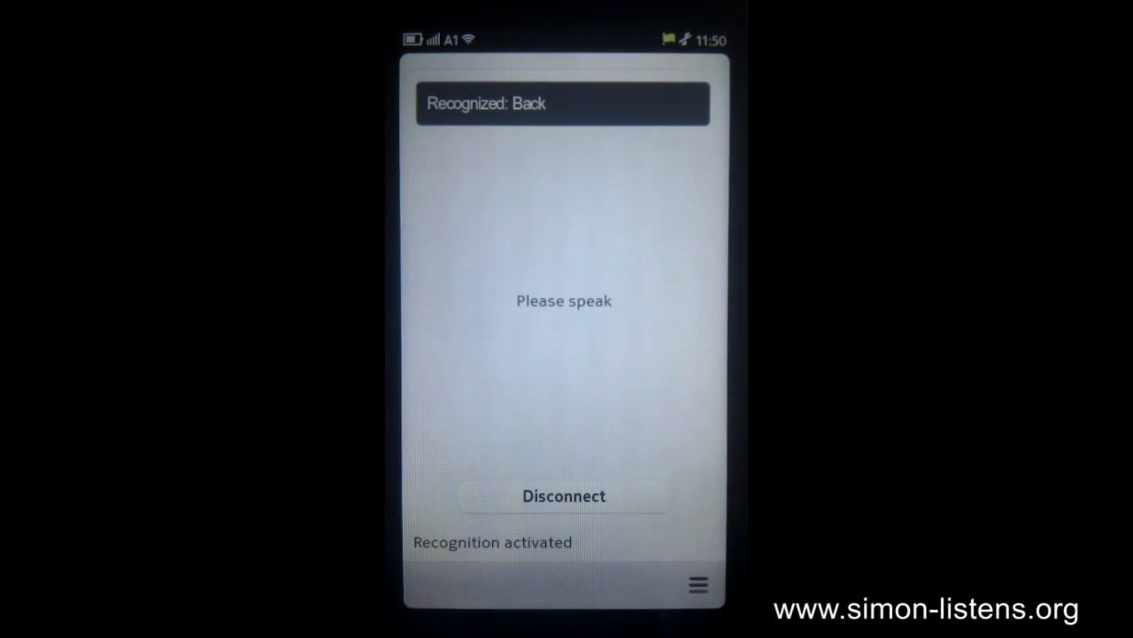
click(564, 495)
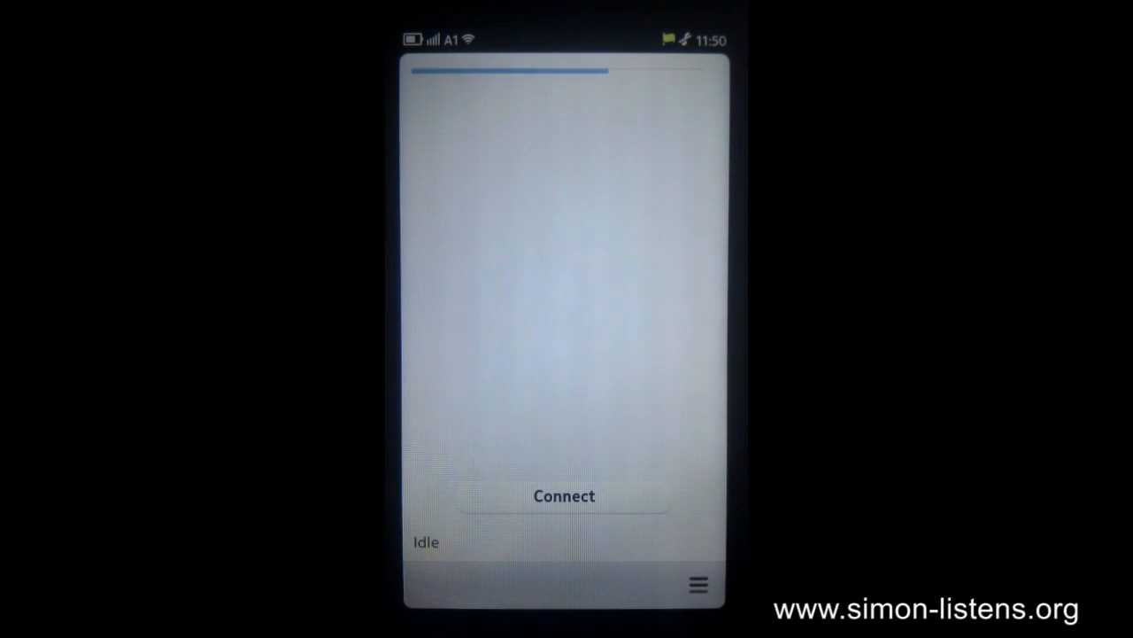